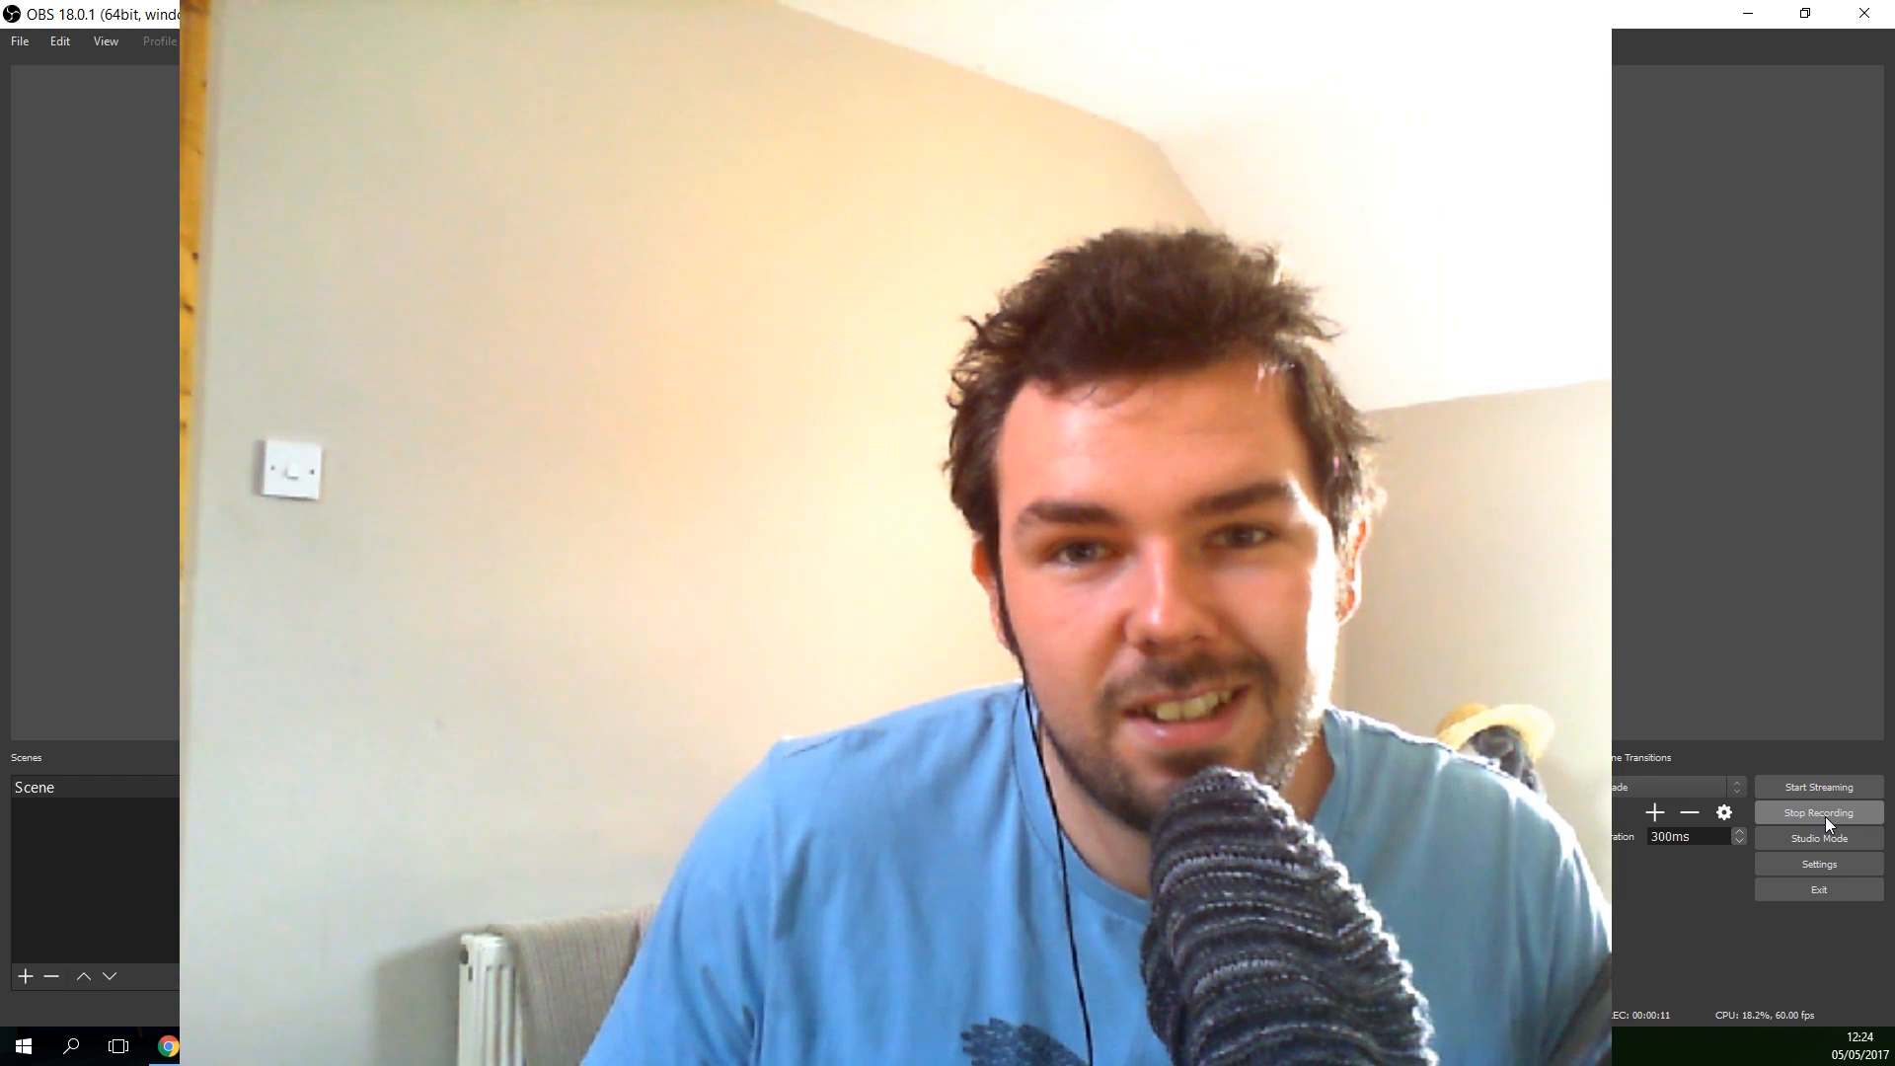
Step: Add a Video Capture Device source named 'Webcam' to the scene
left_click(1817, 812)
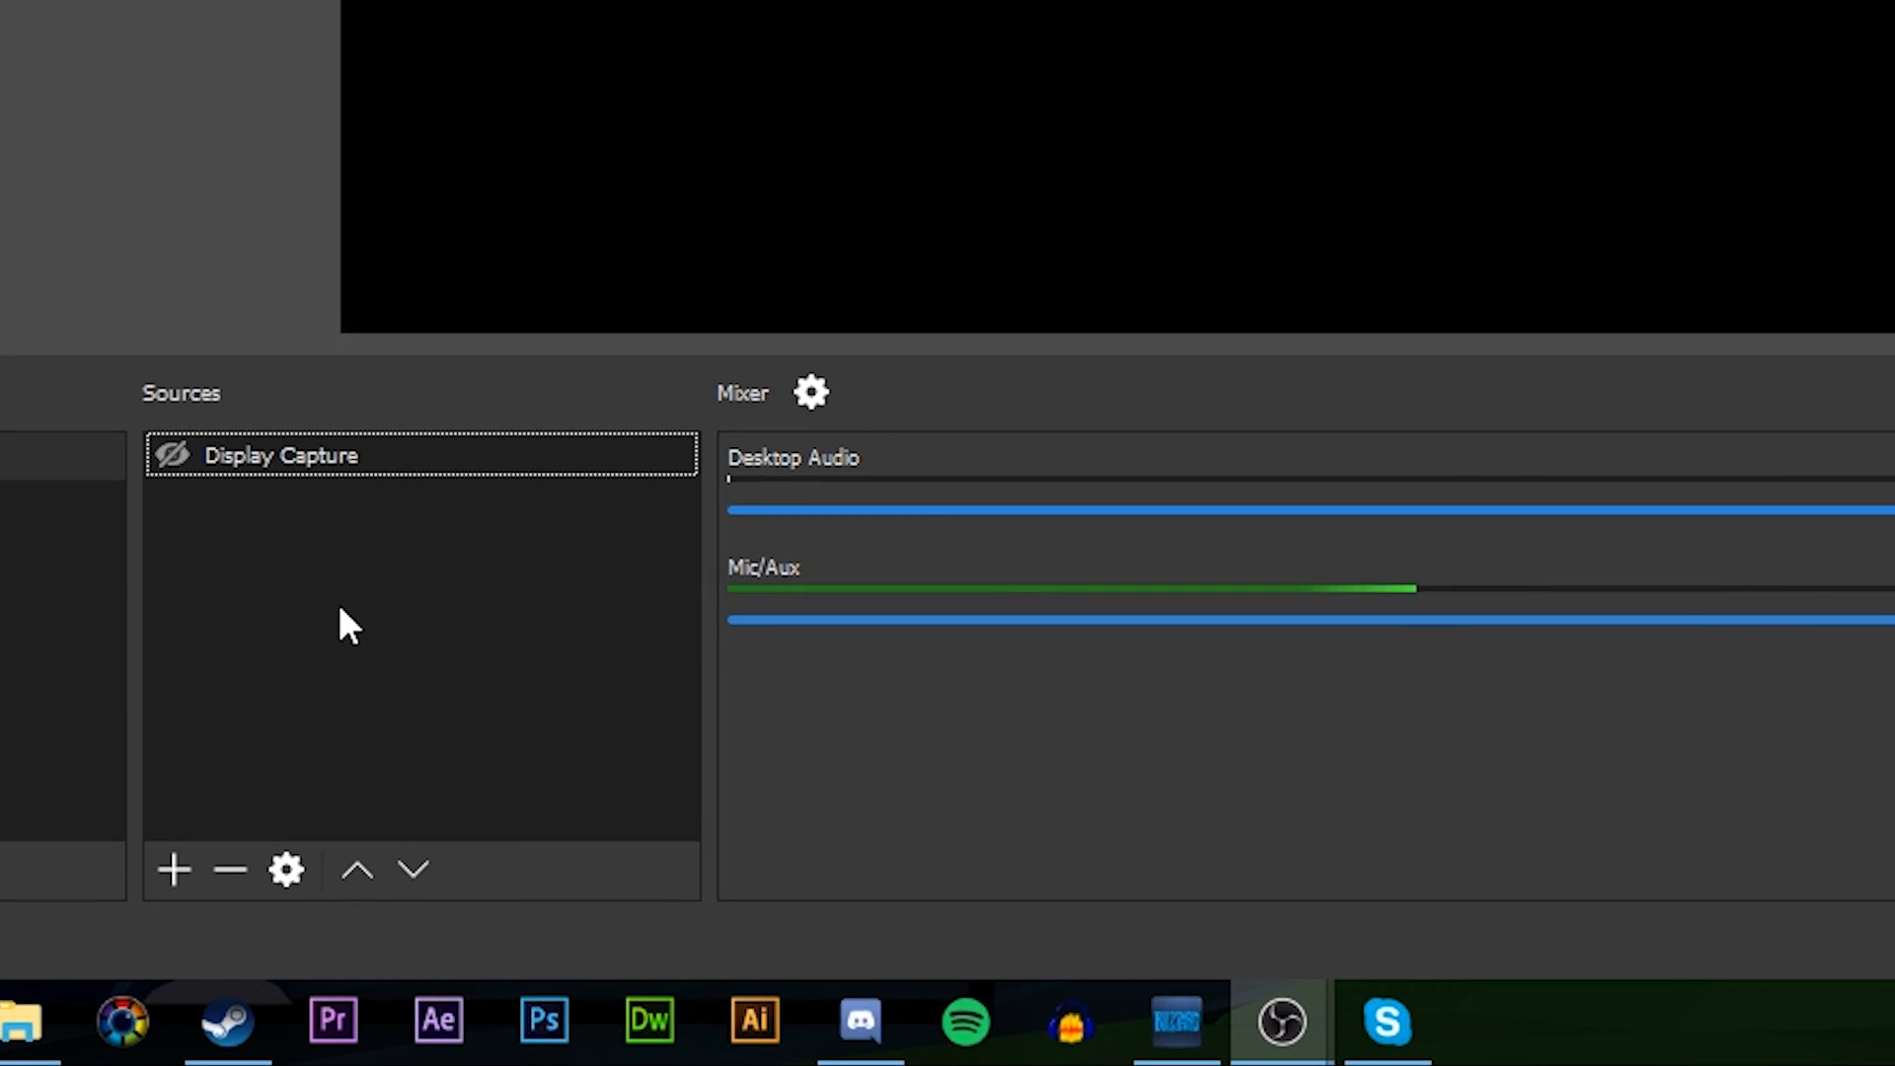
left_click(173, 869)
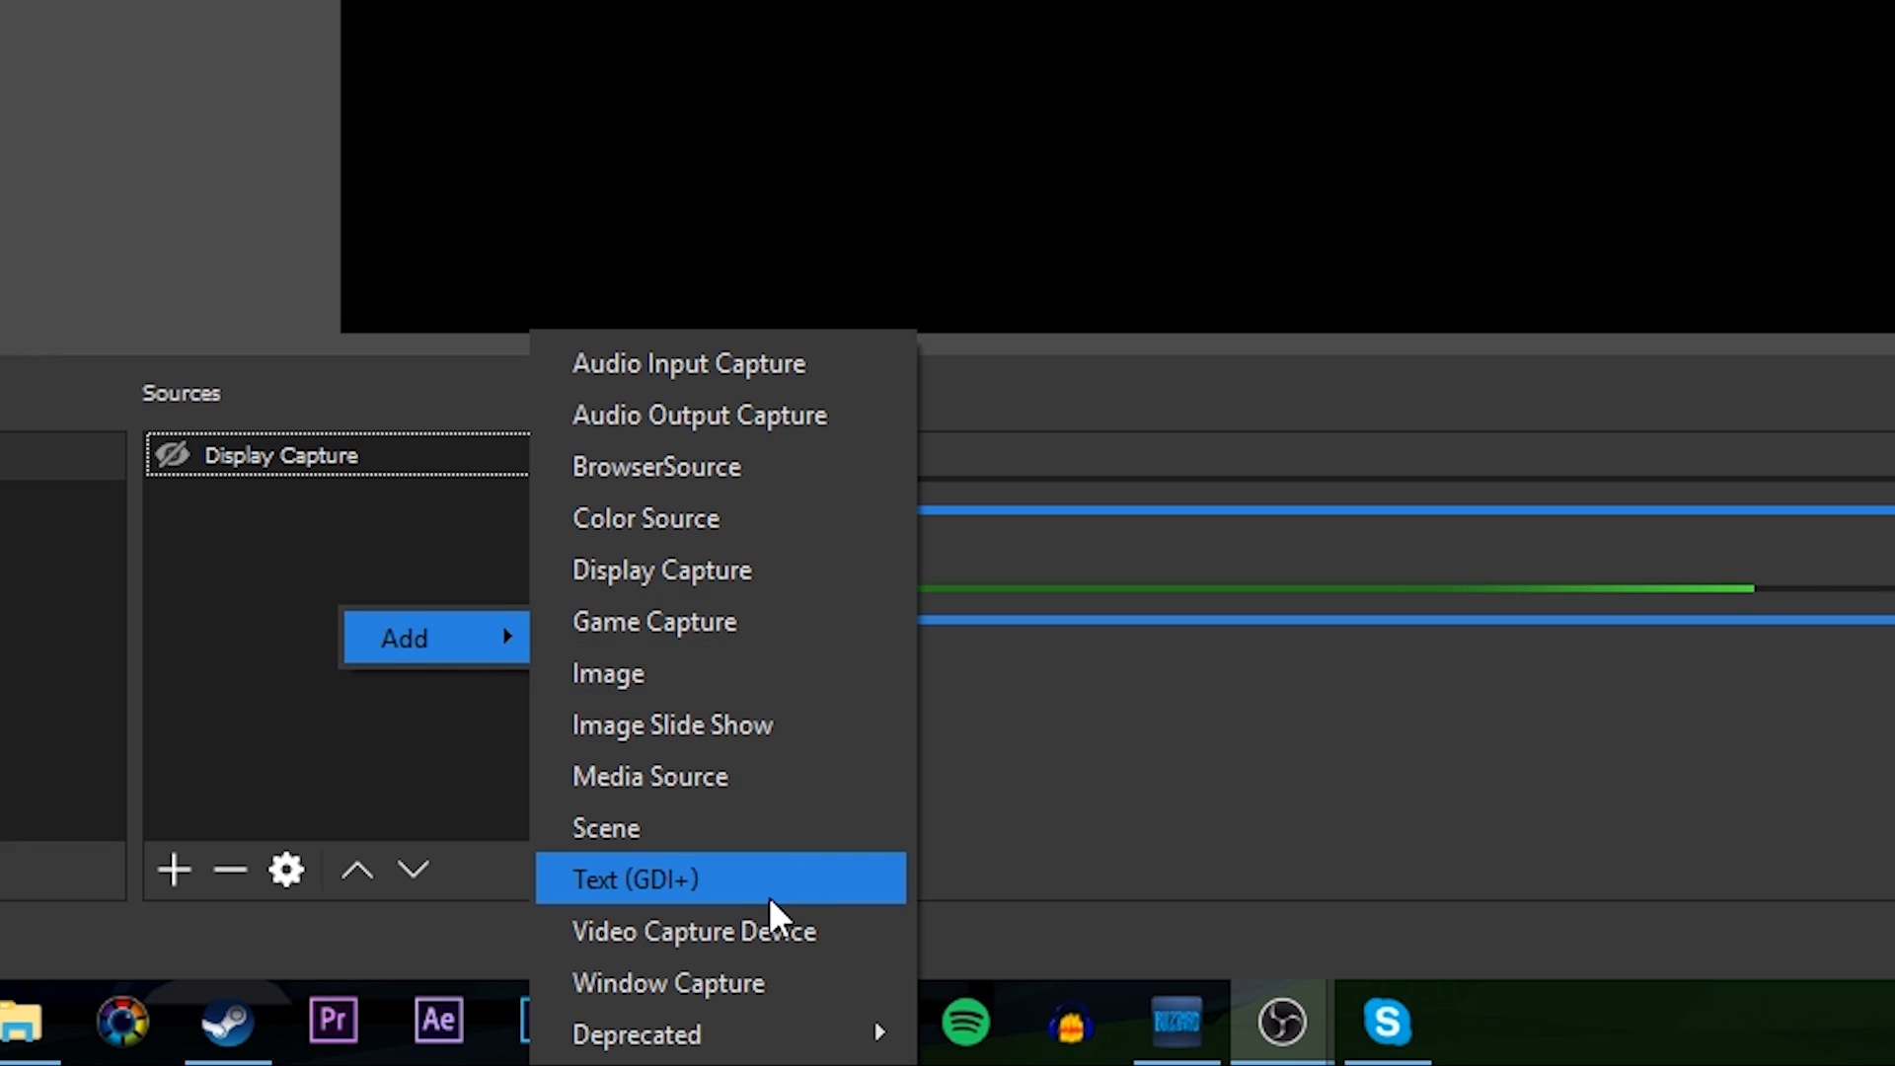
left_click(694, 930)
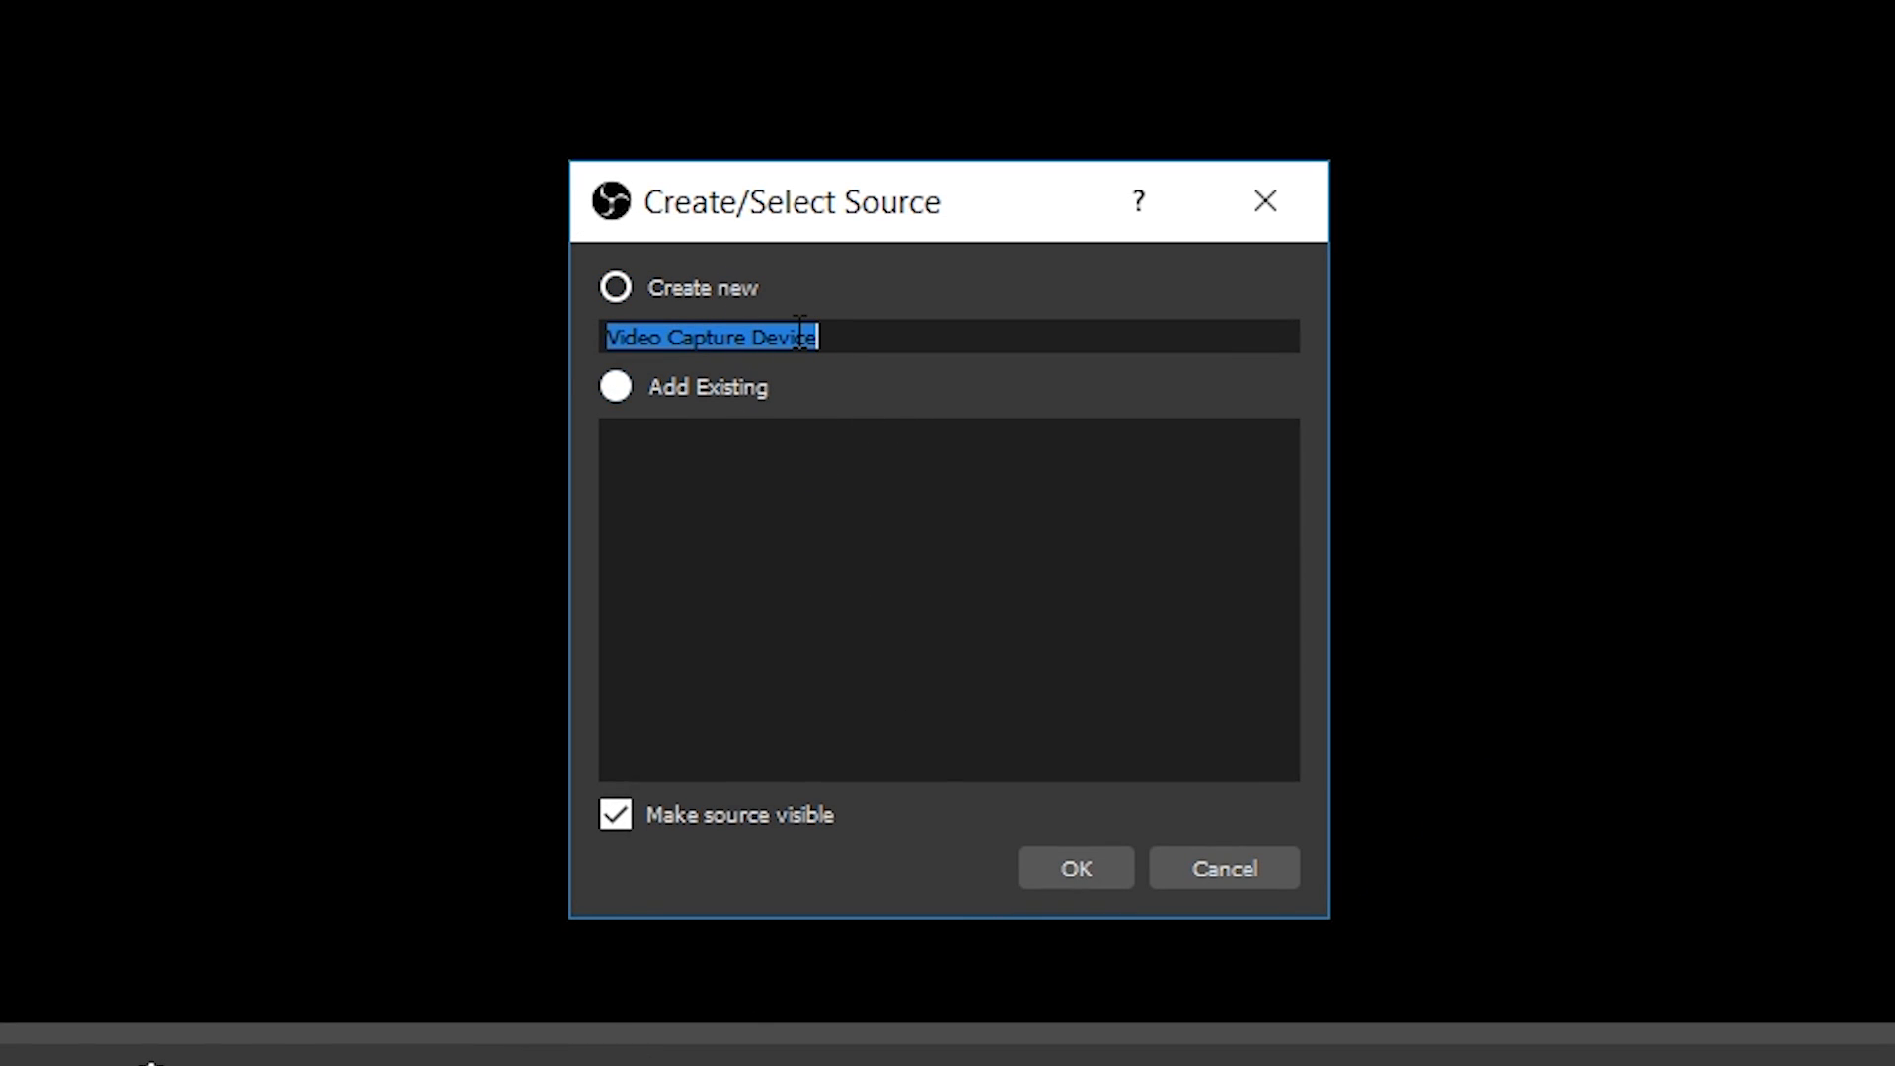
type("Webcam")
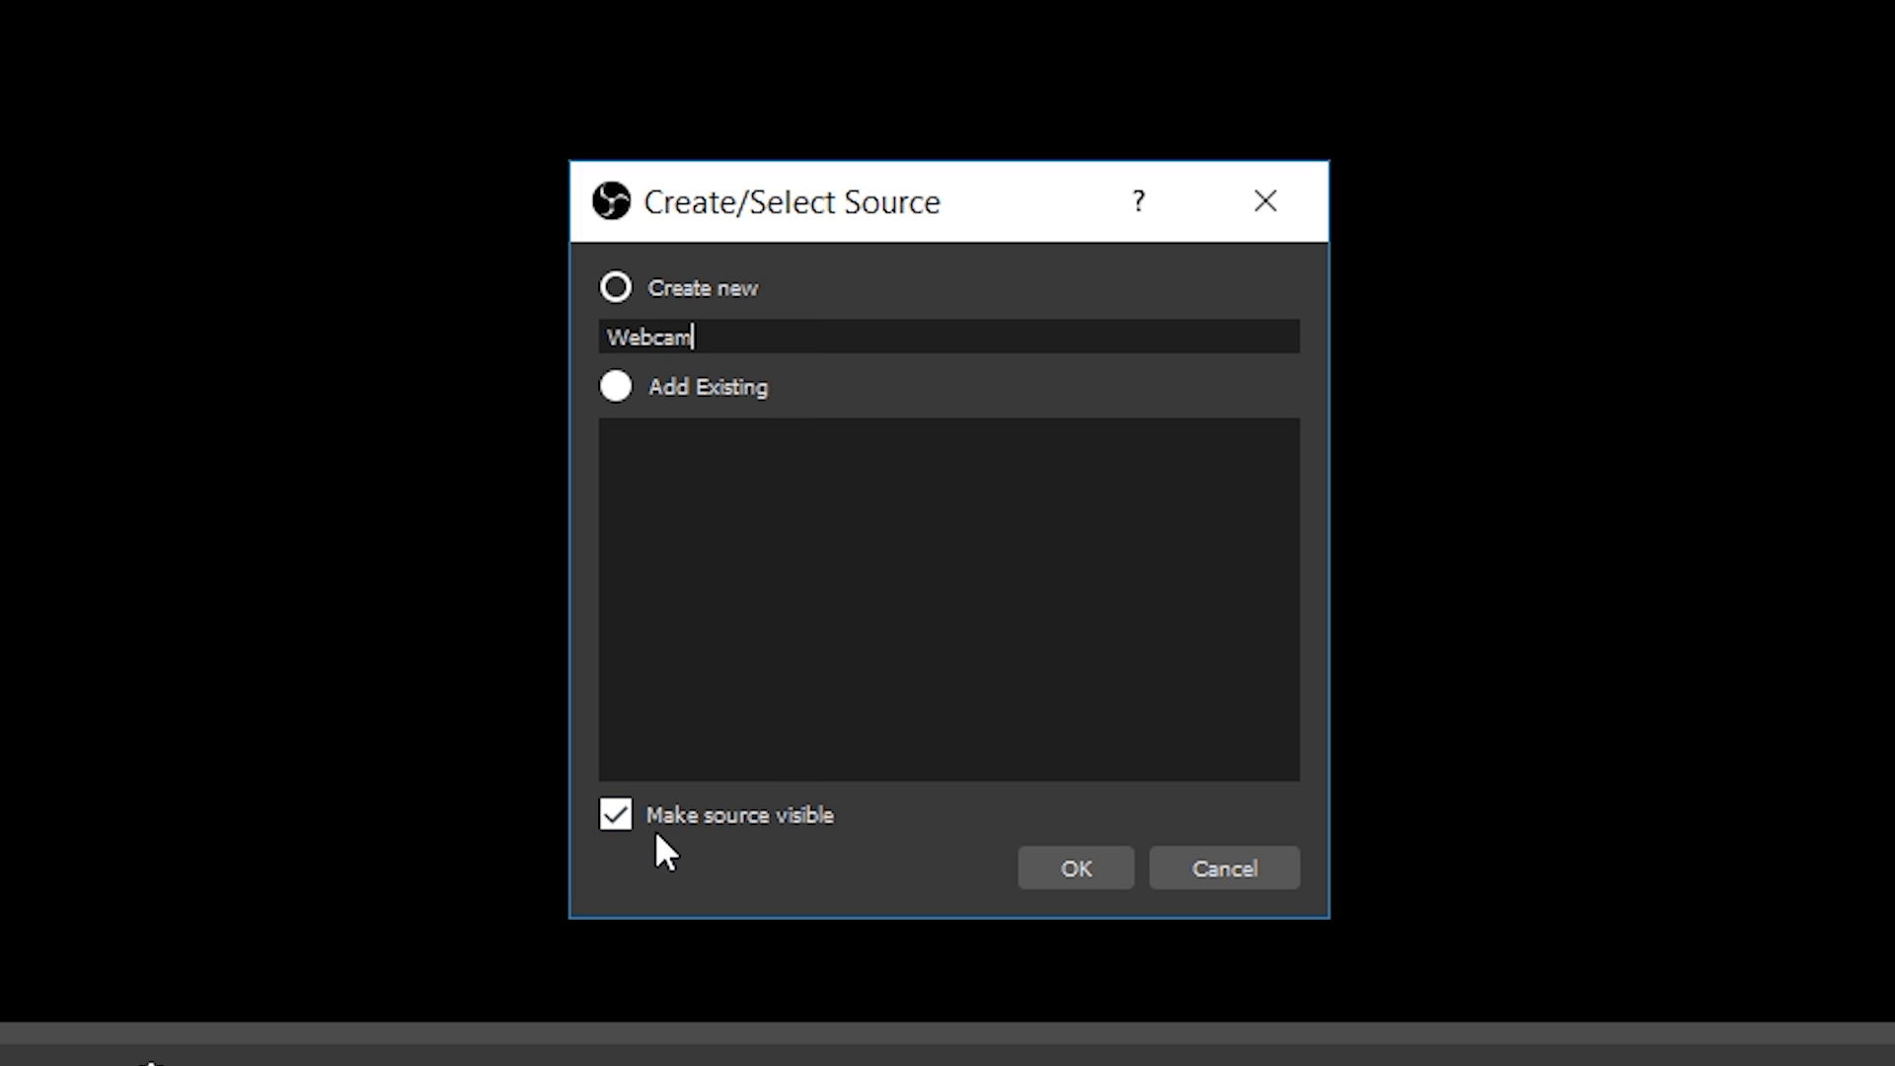
left_click(1071, 868)
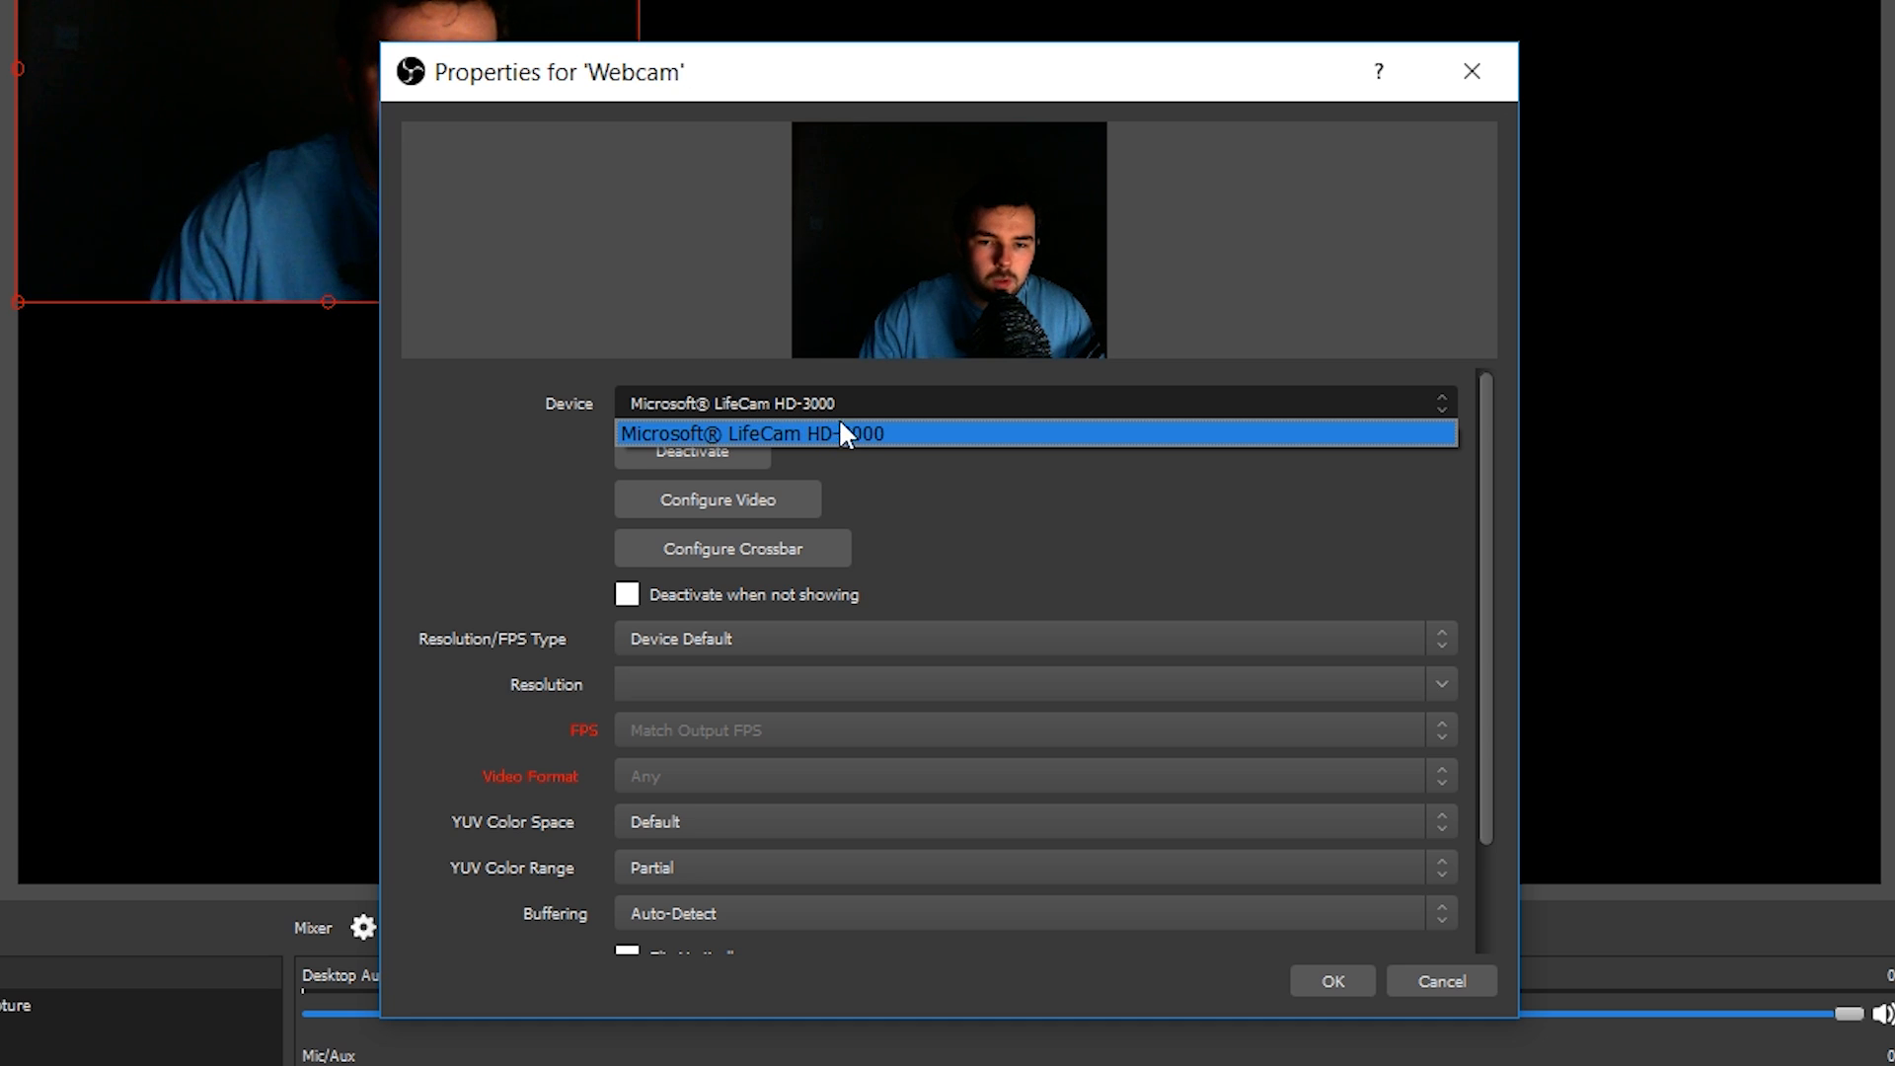
Step: Set the Webcam device to Microsoft LifeCam HD-3000 and accept the properties
left_click(845, 432)
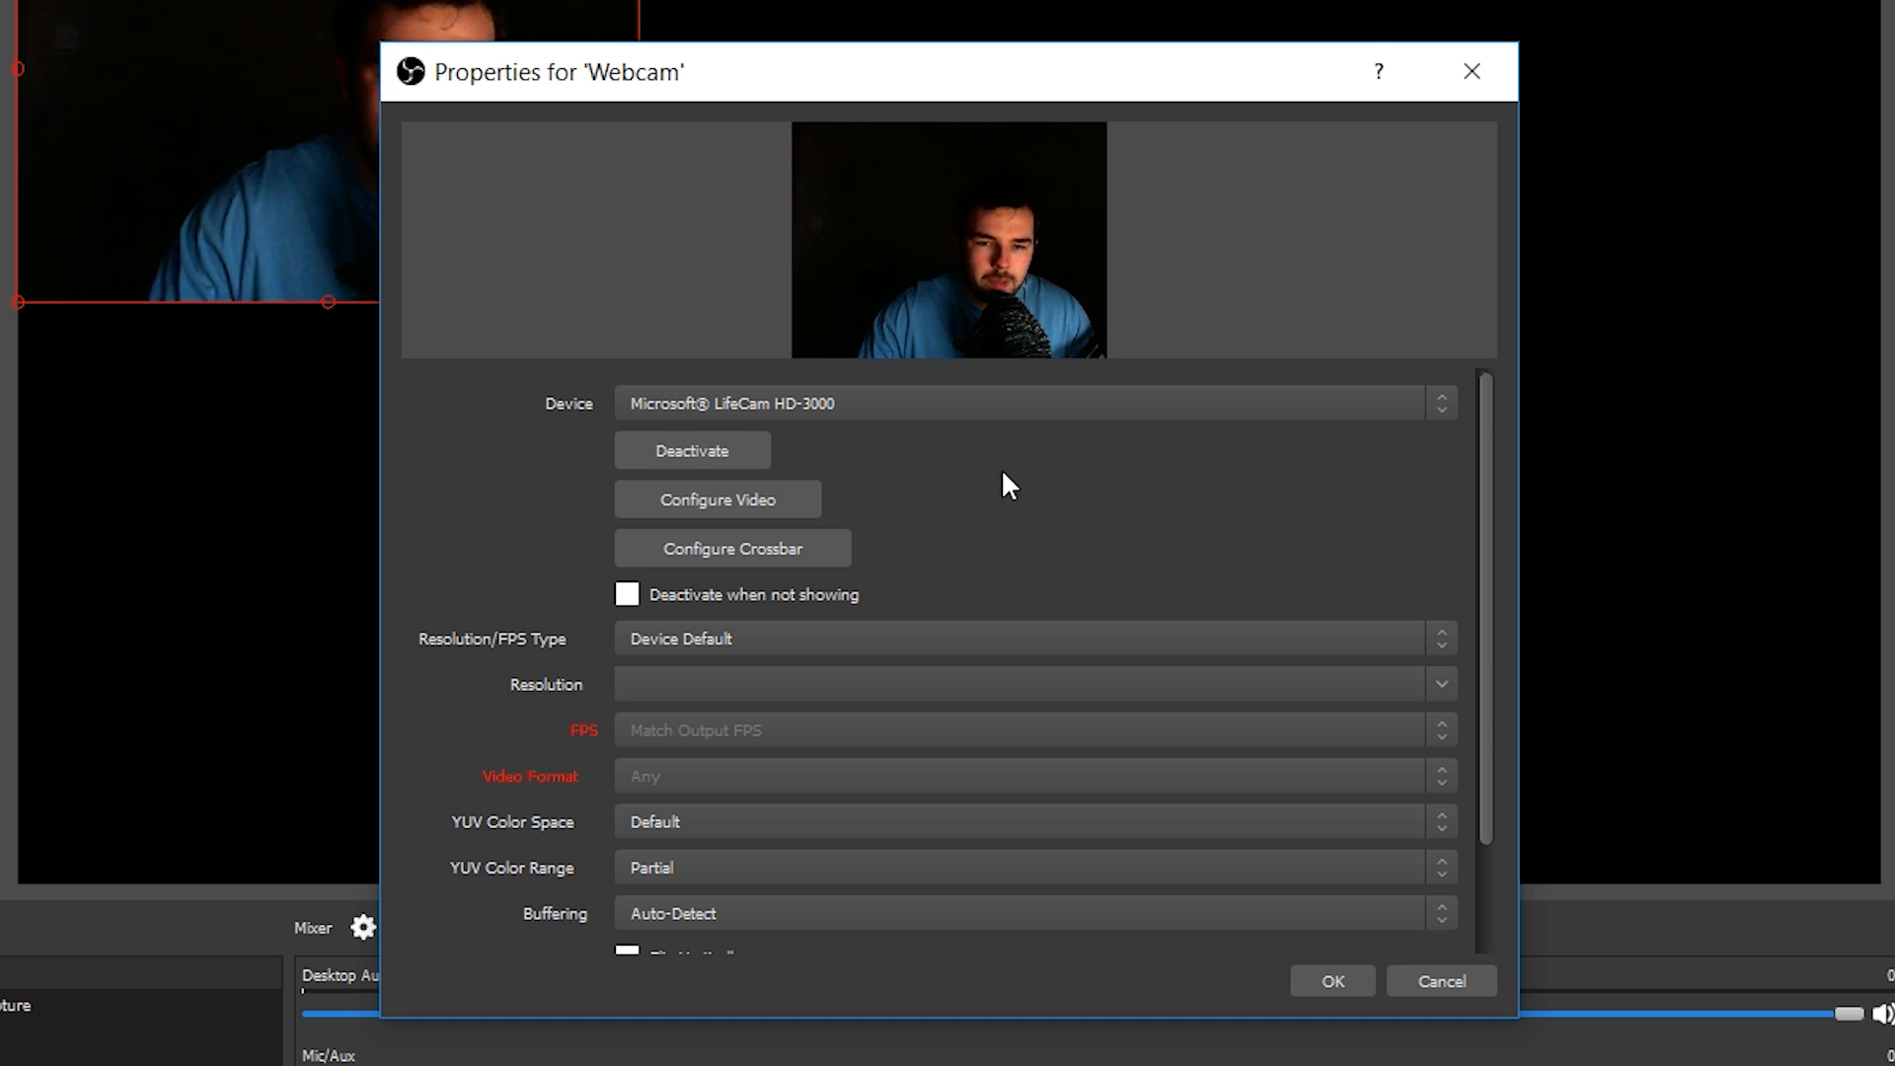
scroll("down", 3)
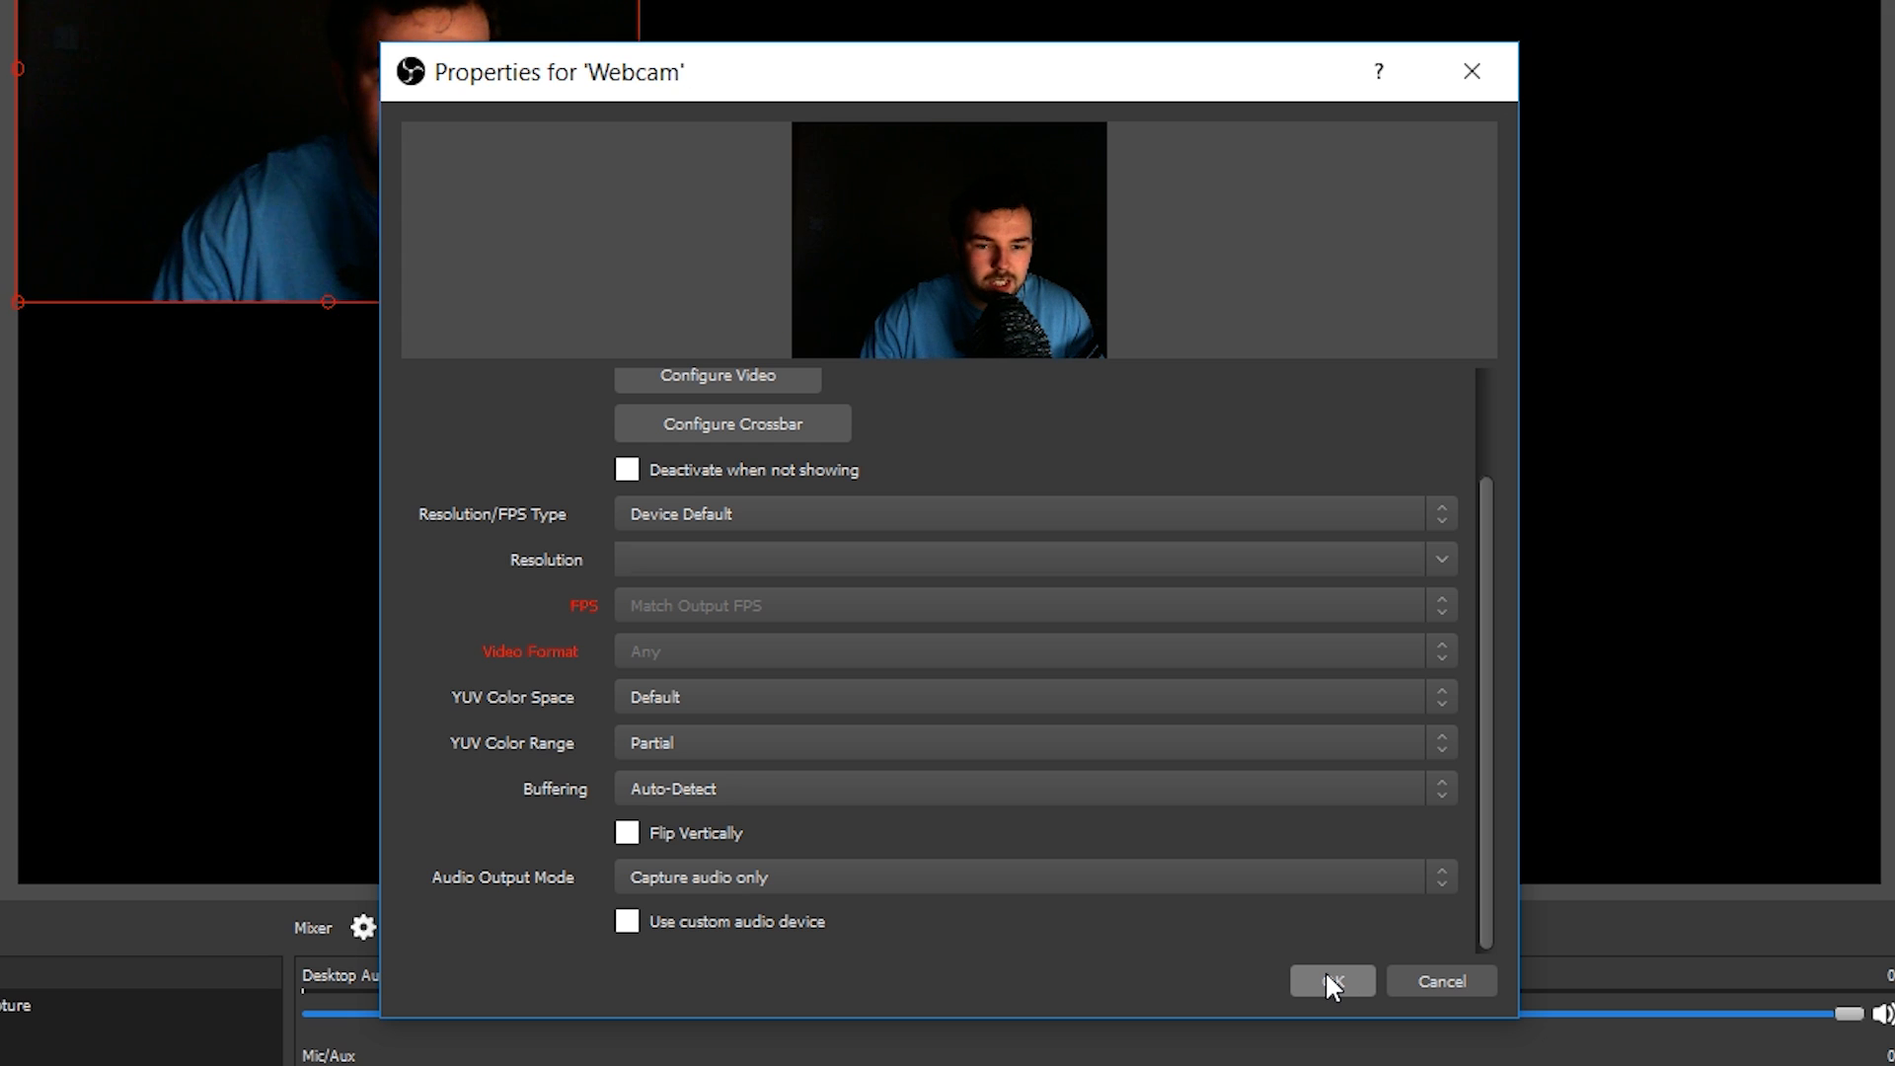
left_click(1331, 979)
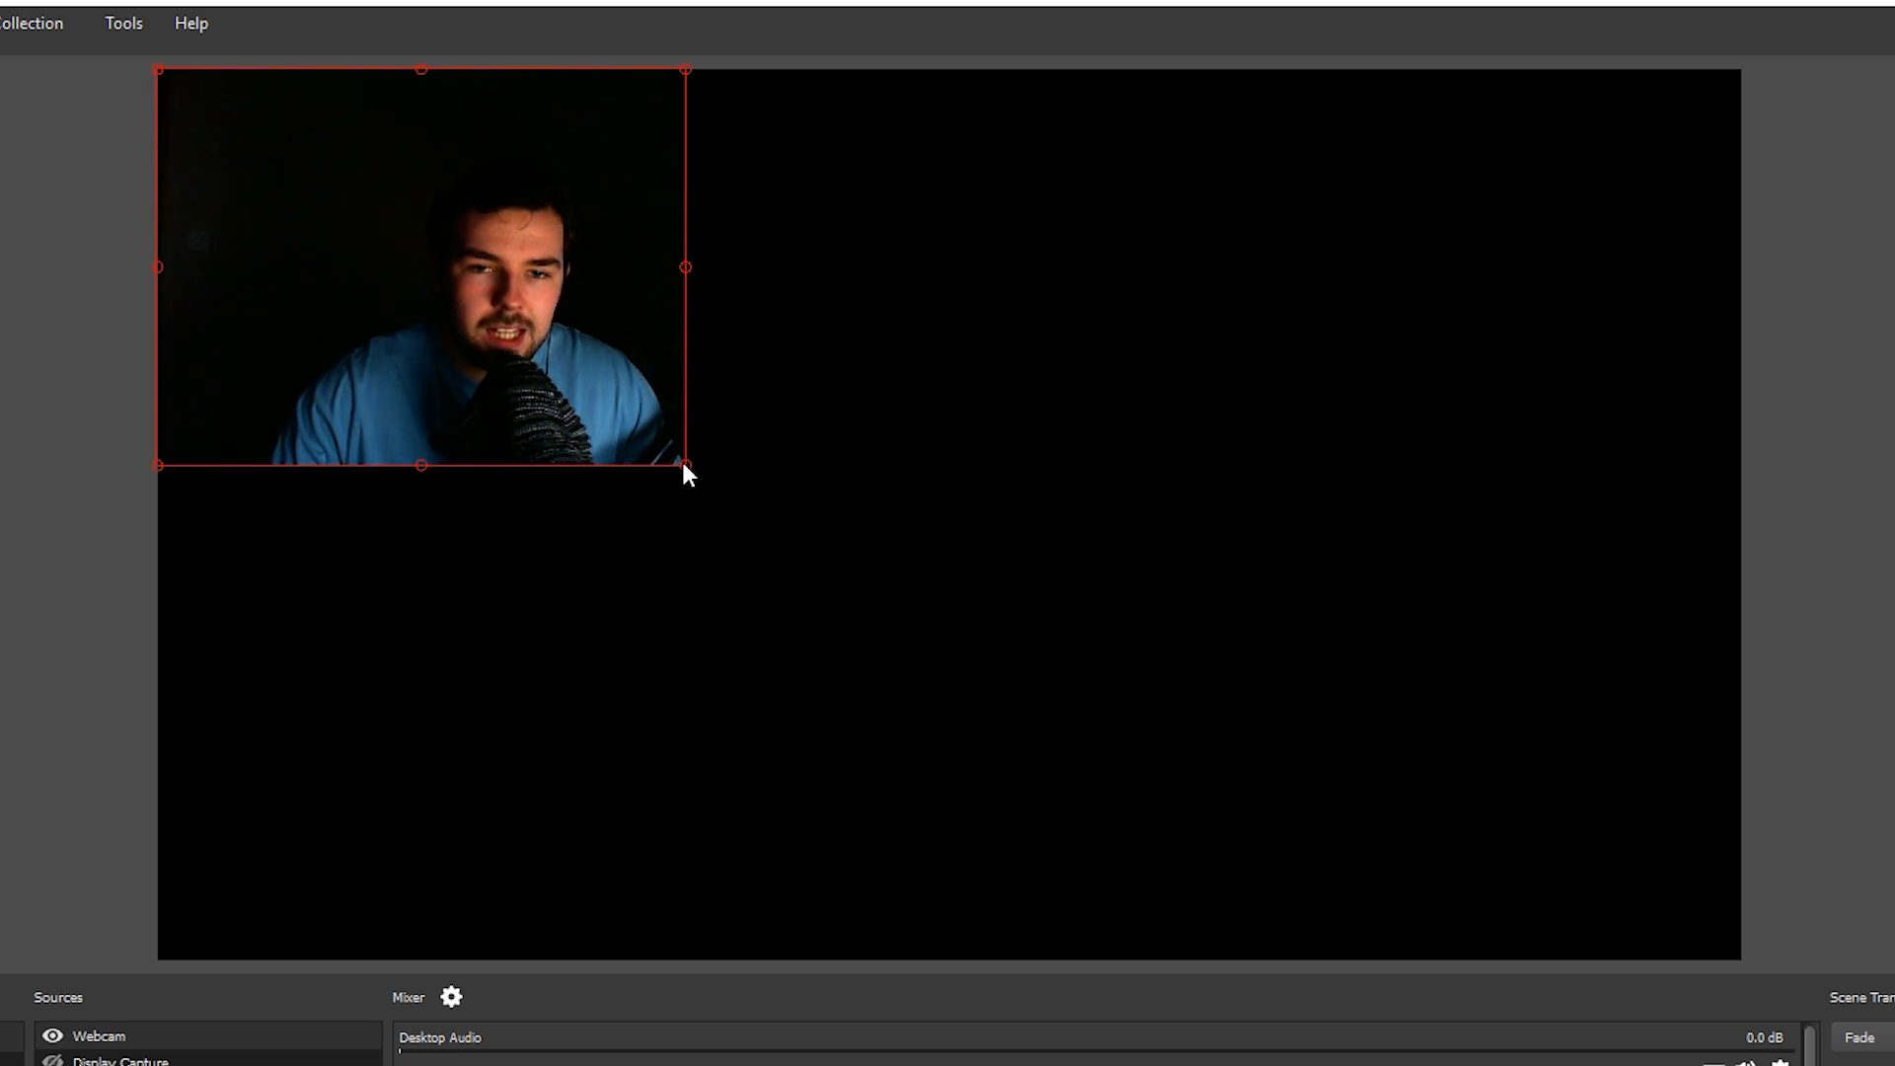
Step: Drag the Webcam's bottom-right handle to enlarge it in the preview
left_click_drag(683, 469, 1260, 895)
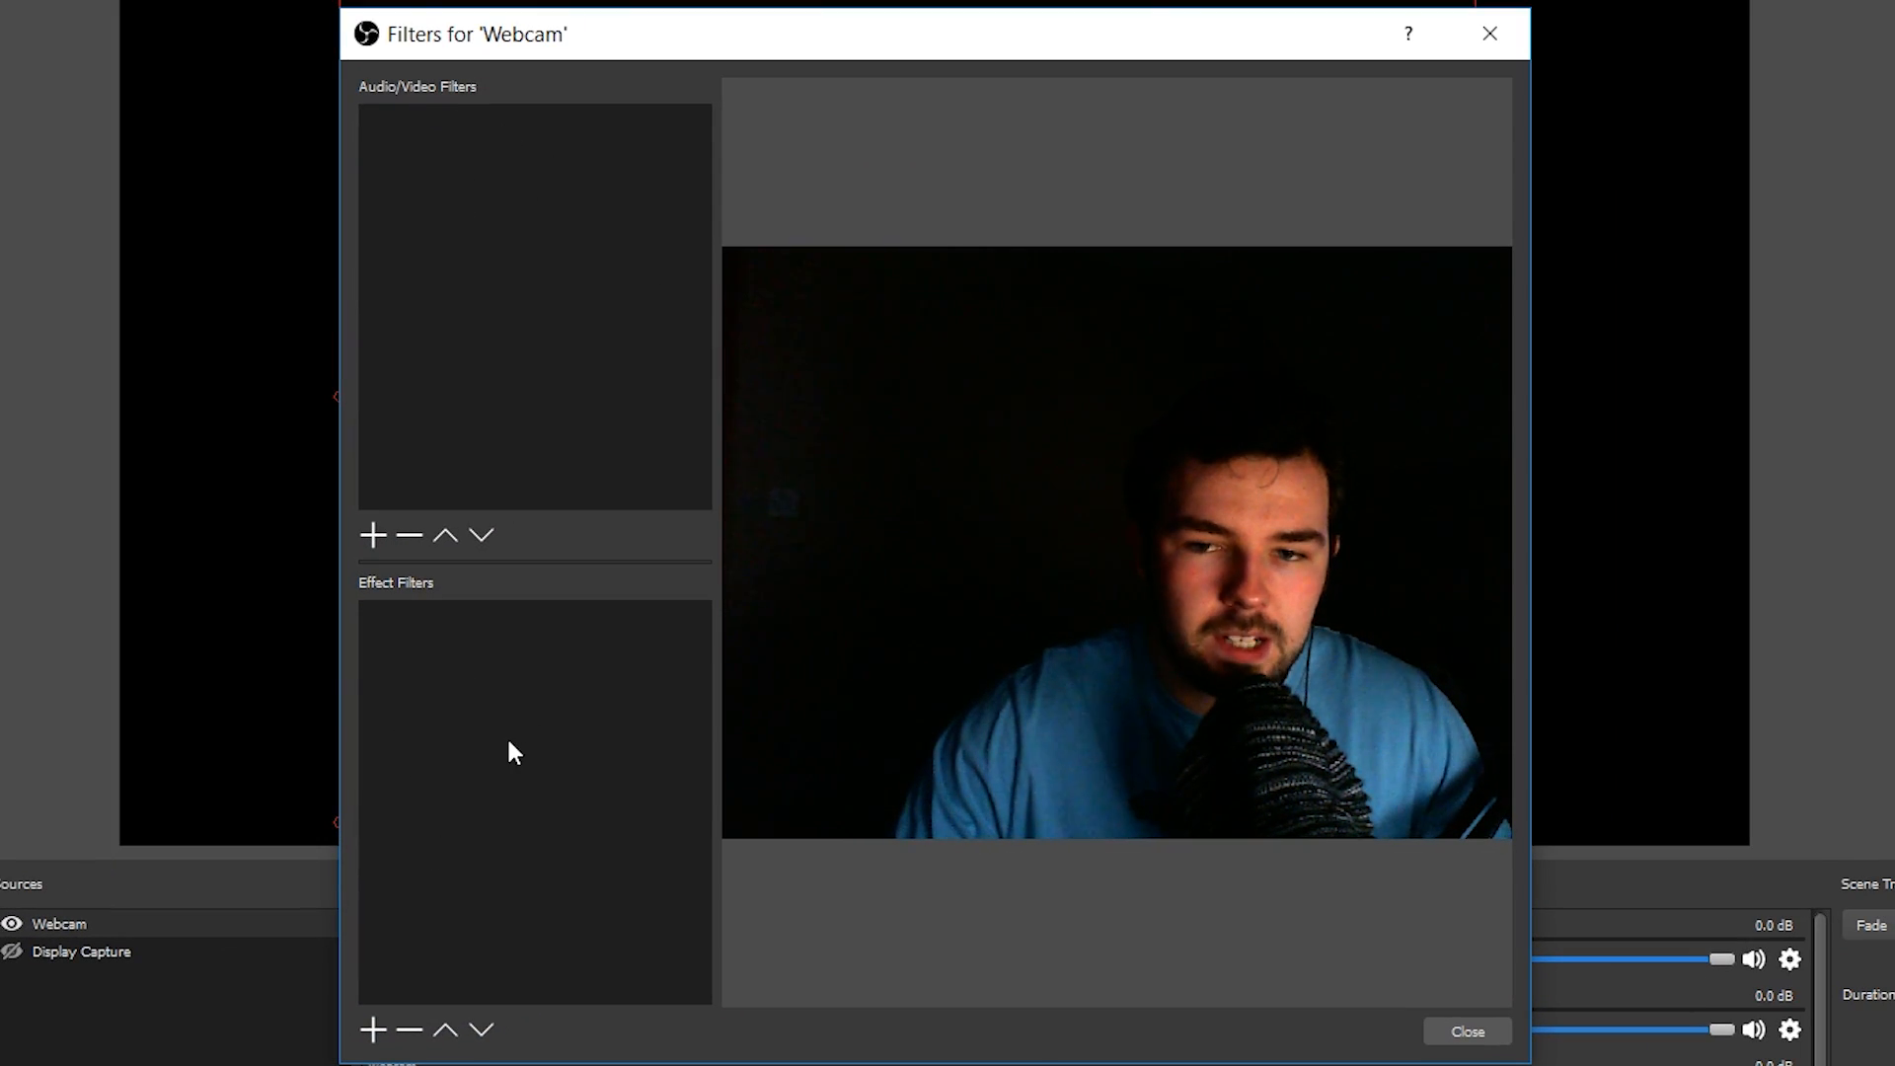
Step: List the available audio/video filters, such as Gain, Noise Suppression and Compressor
left_click(372, 534)
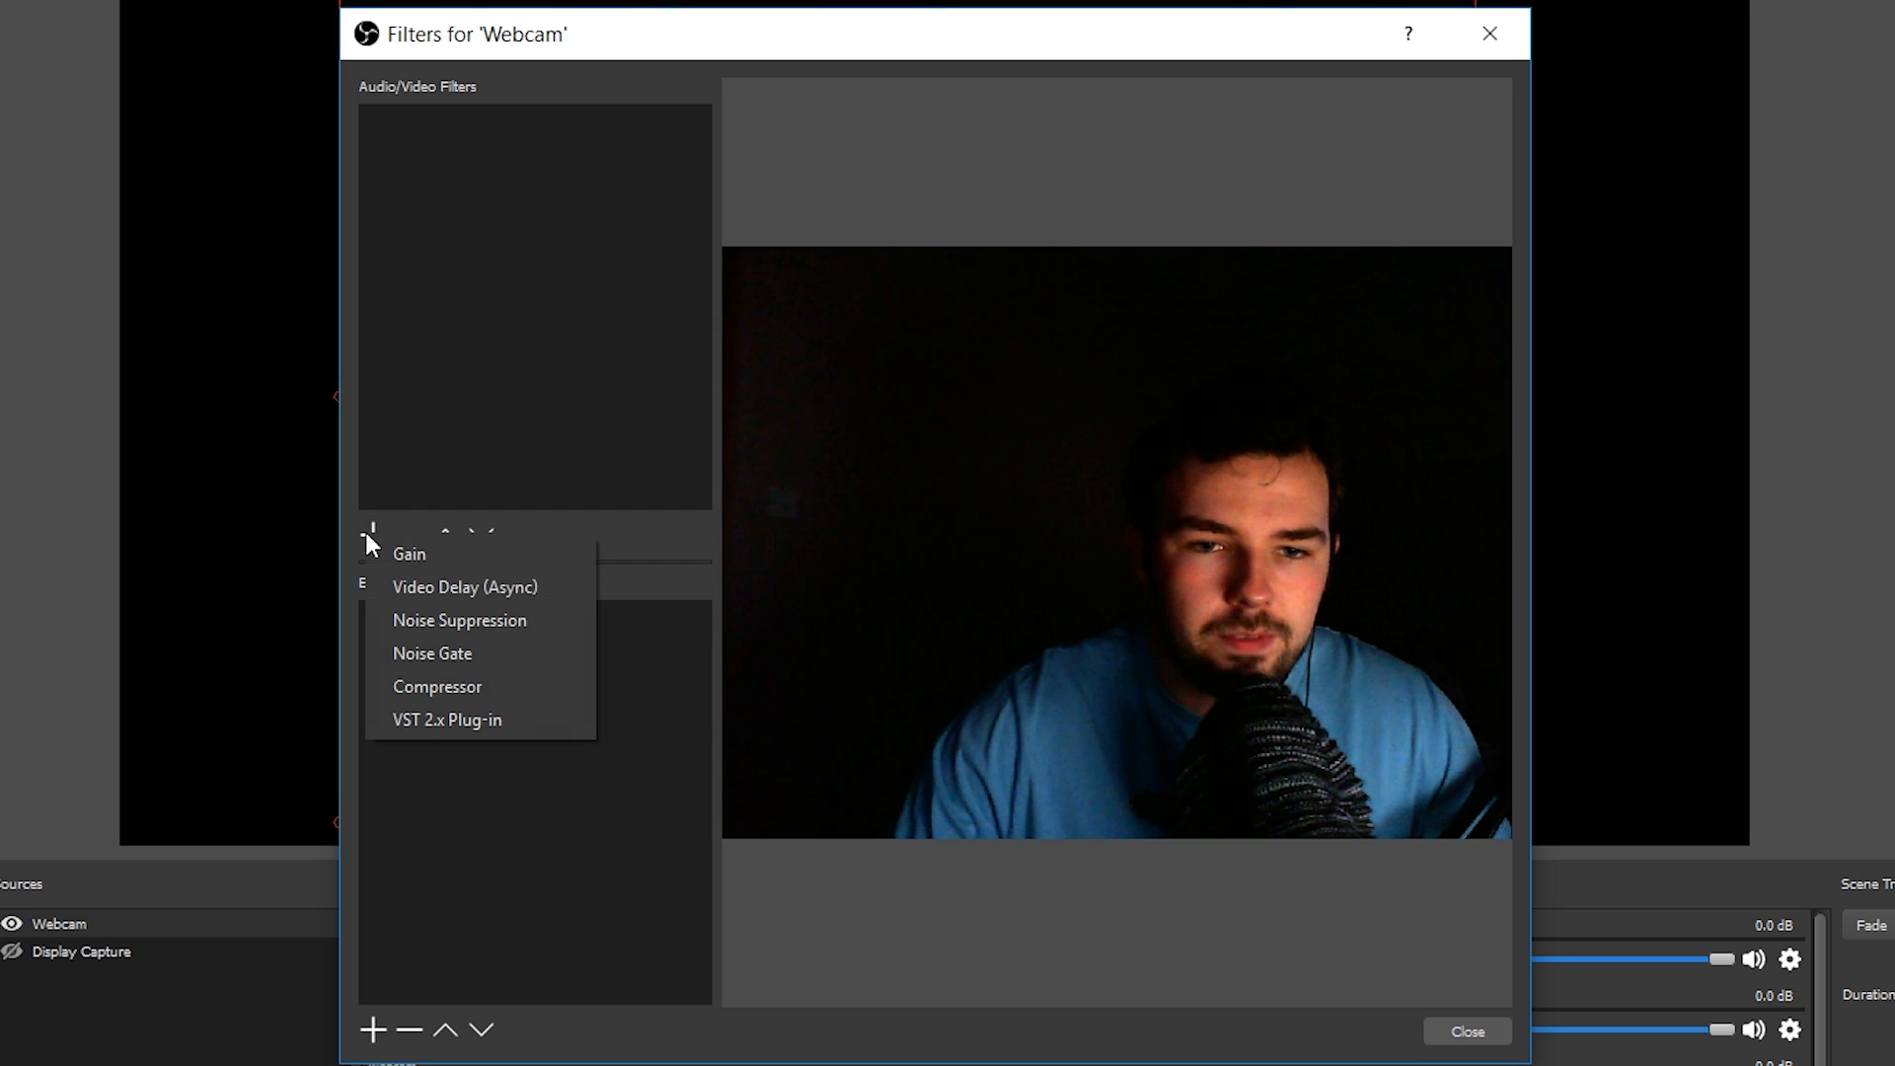
mouse_move(435, 554)
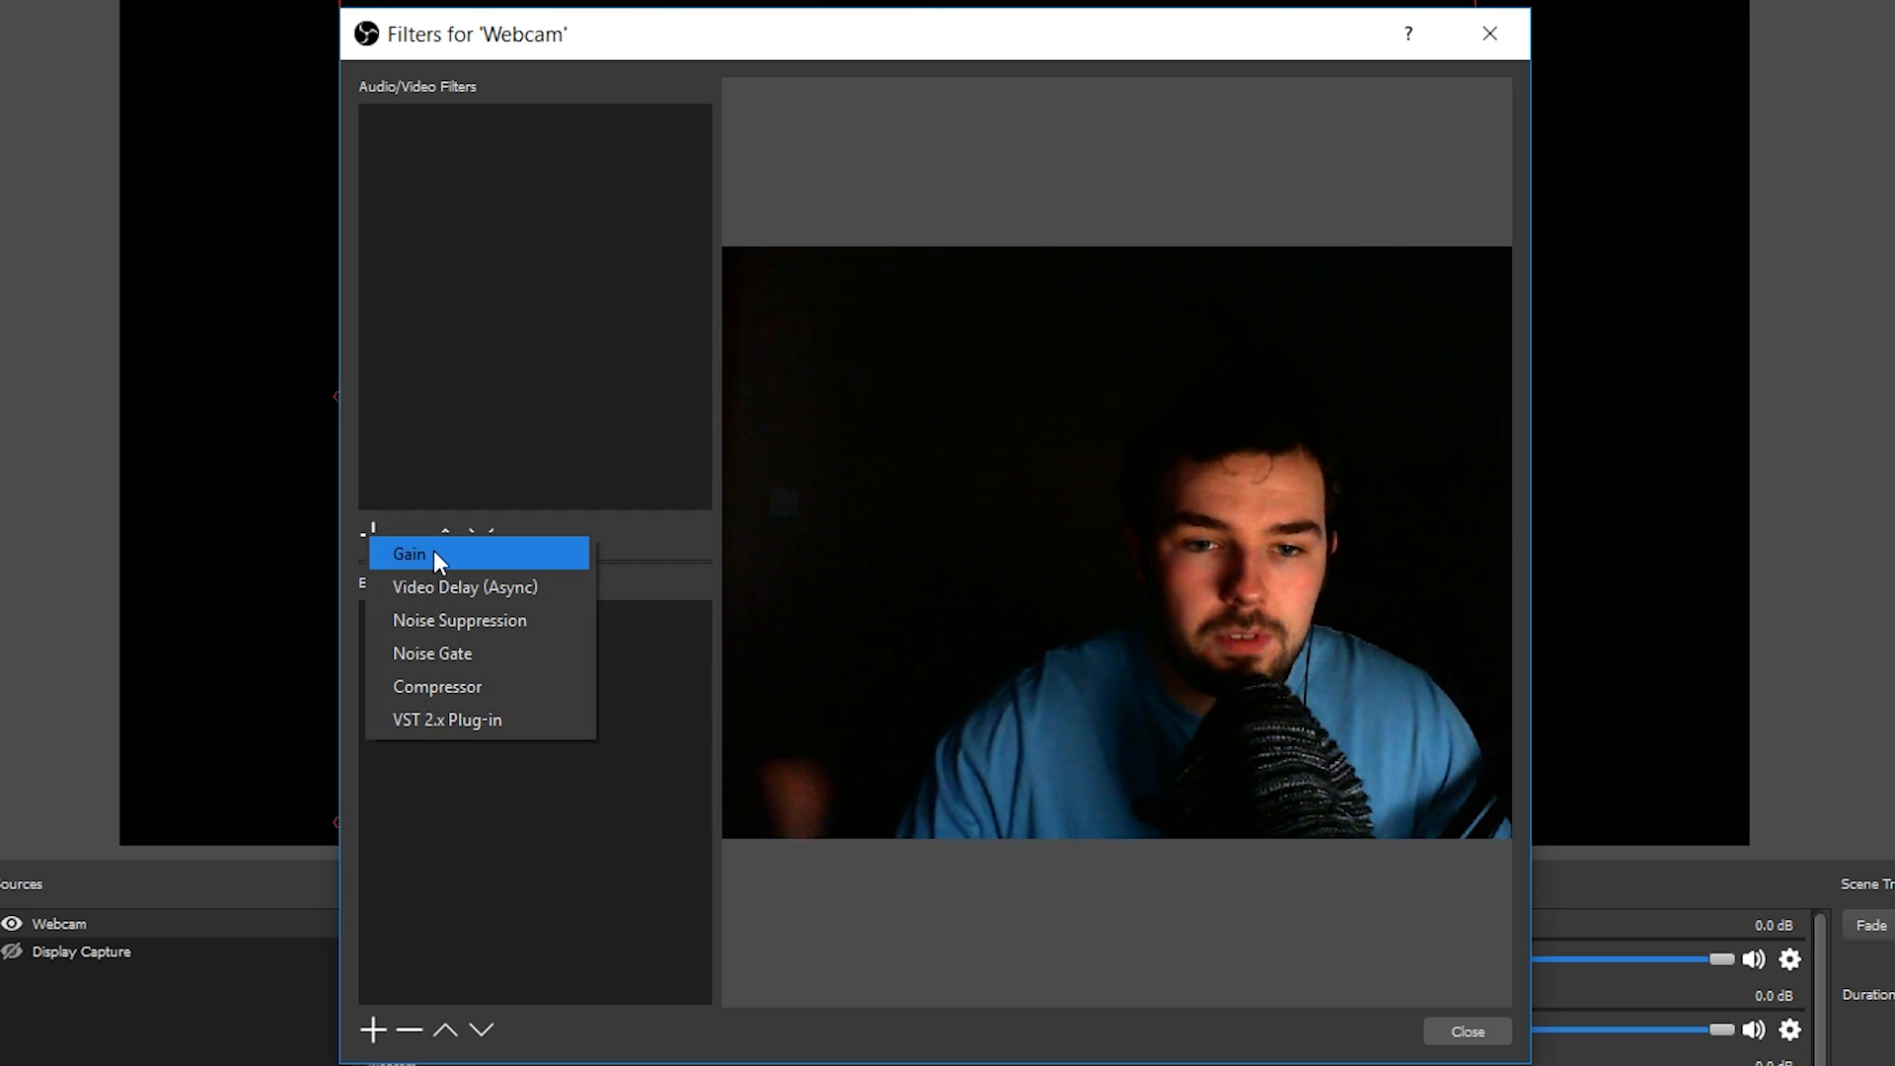
mouse_move(505, 620)
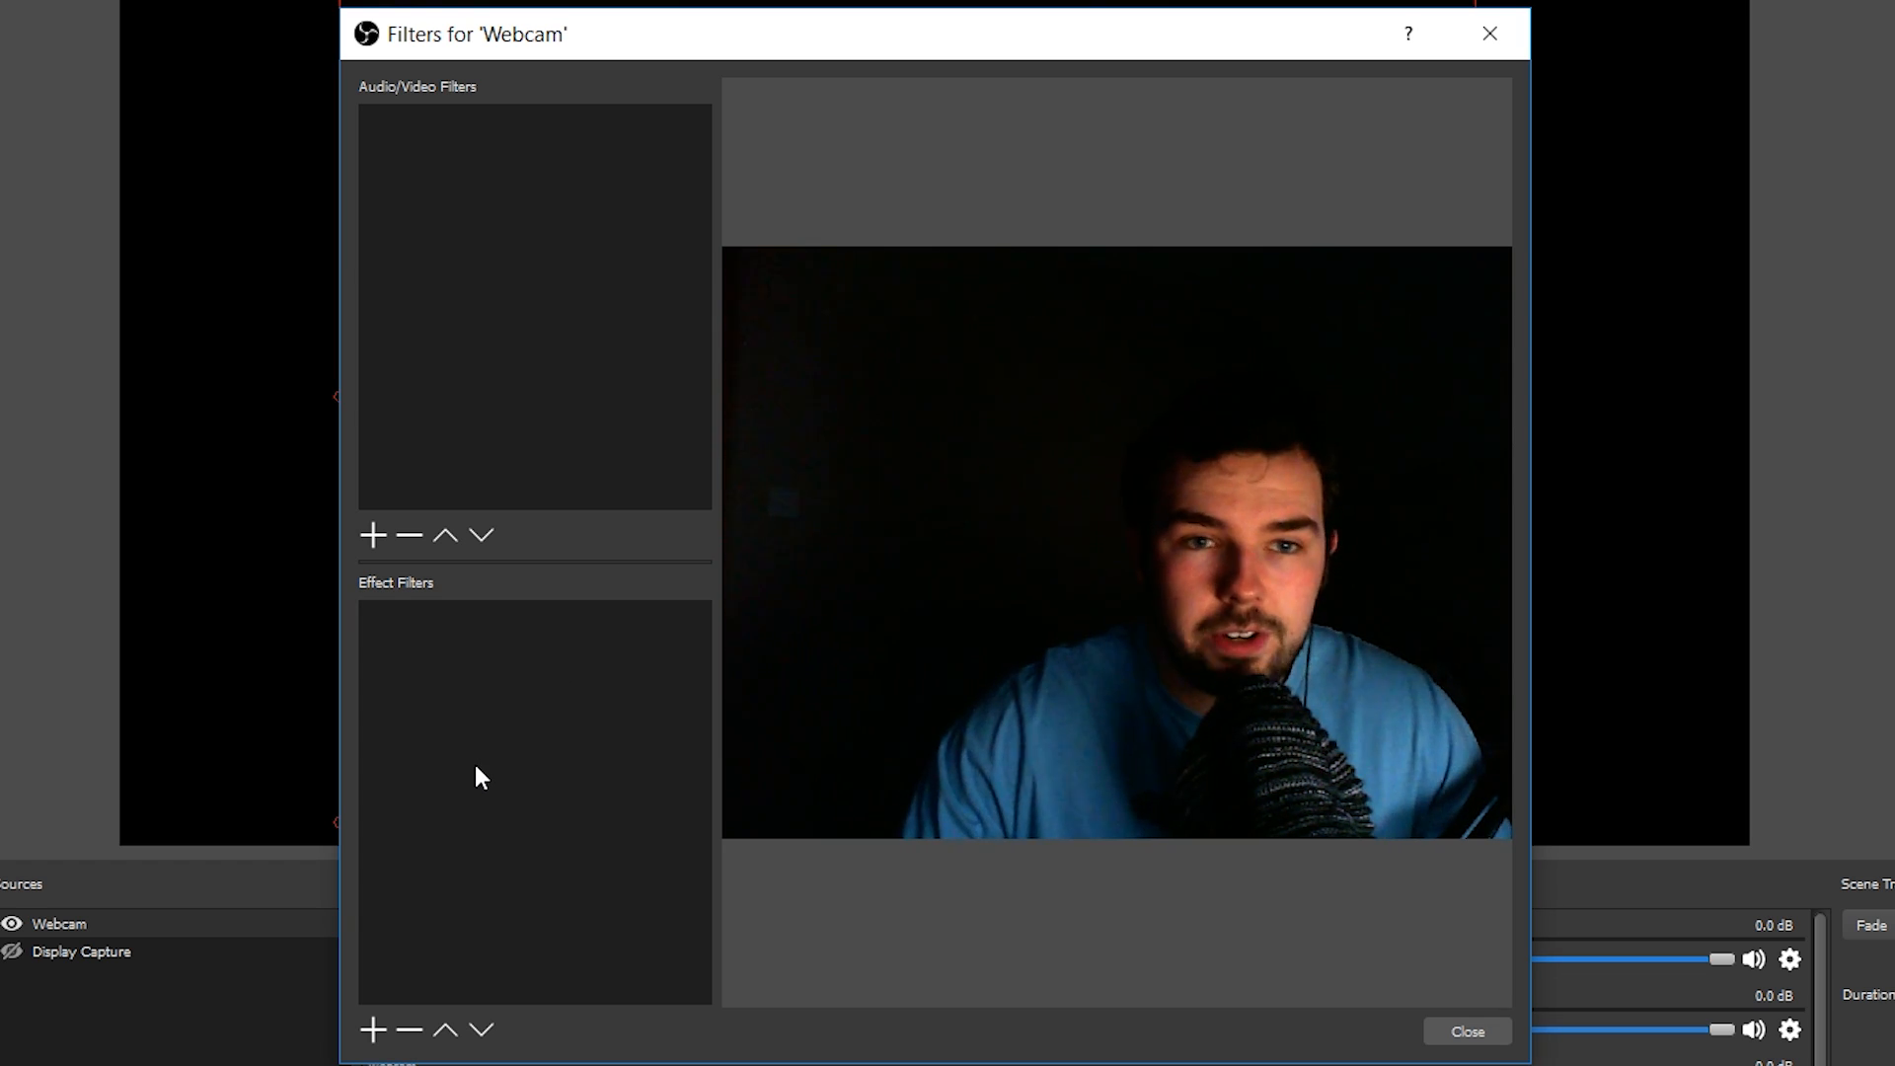
Step: List the effect filters for the Webcam, including Crop/Pad, Color Correction and Chroma Key
left_click(372, 1029)
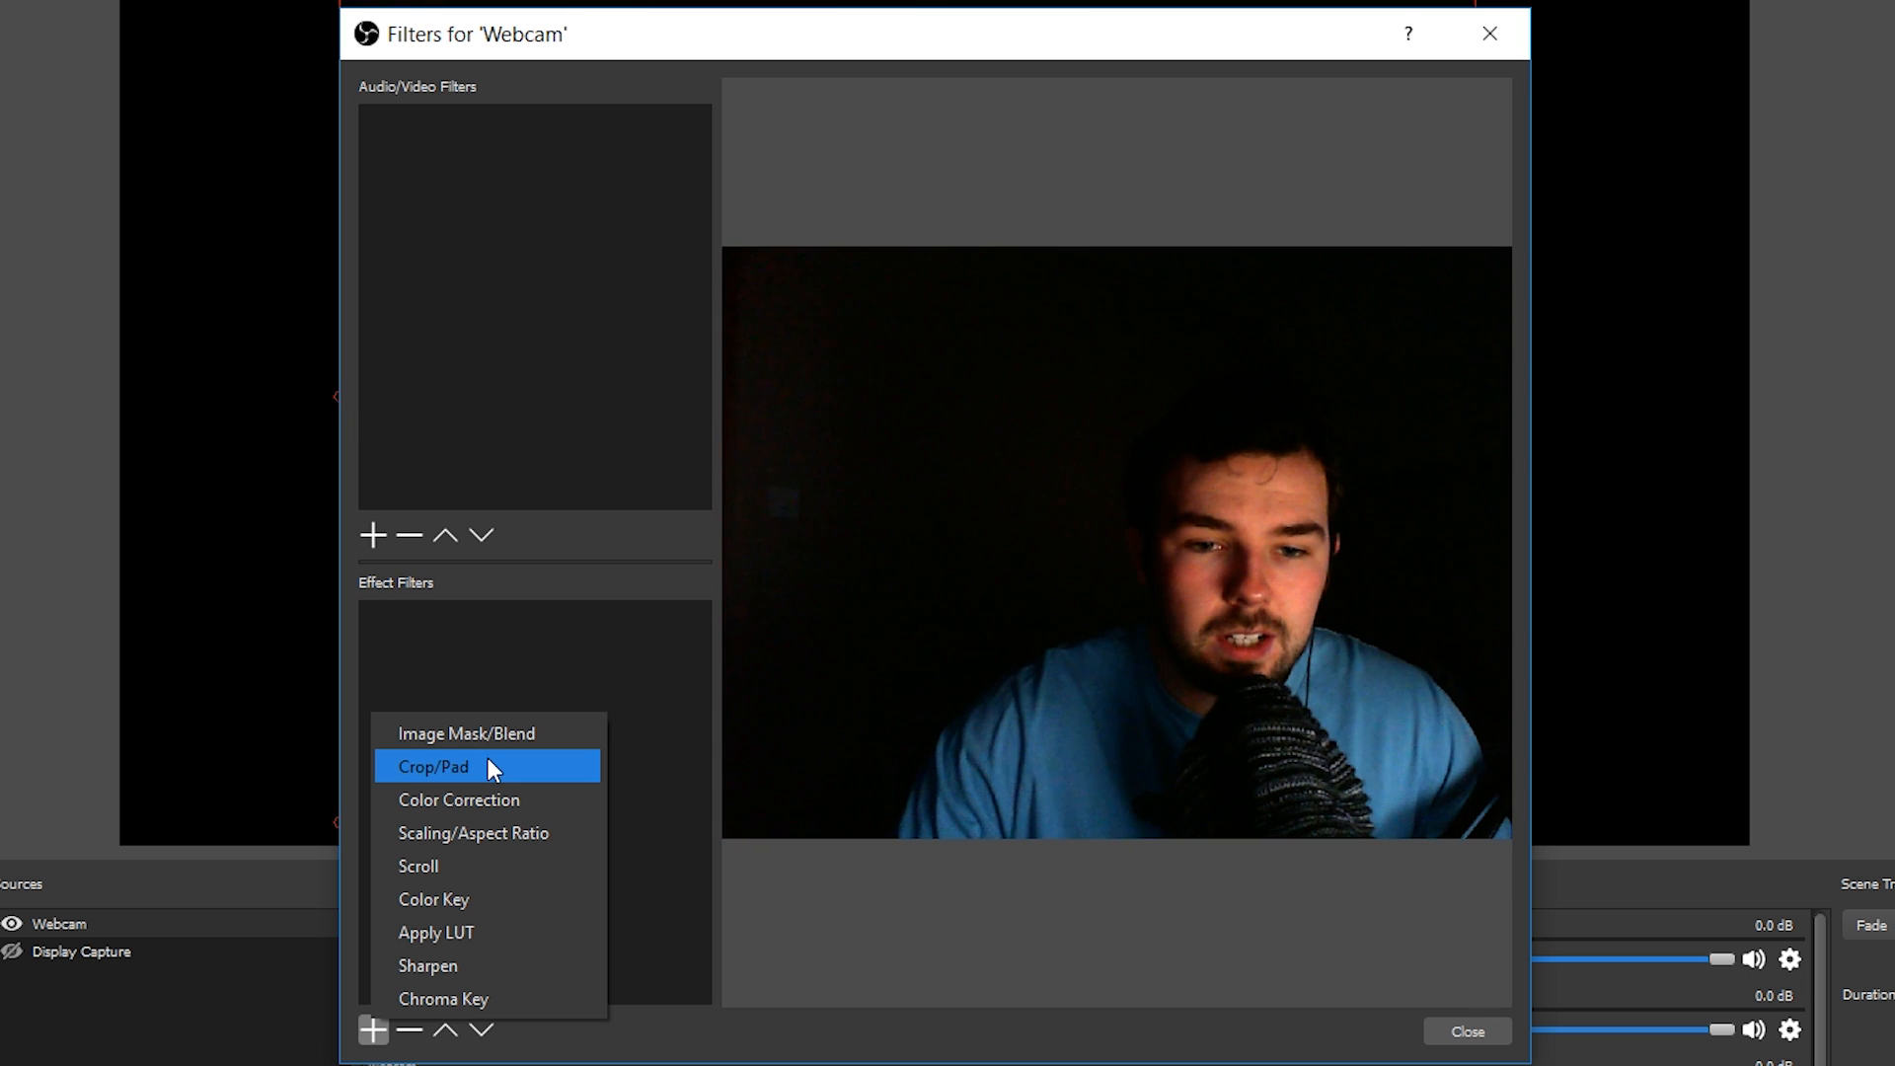
mouse_move(468, 898)
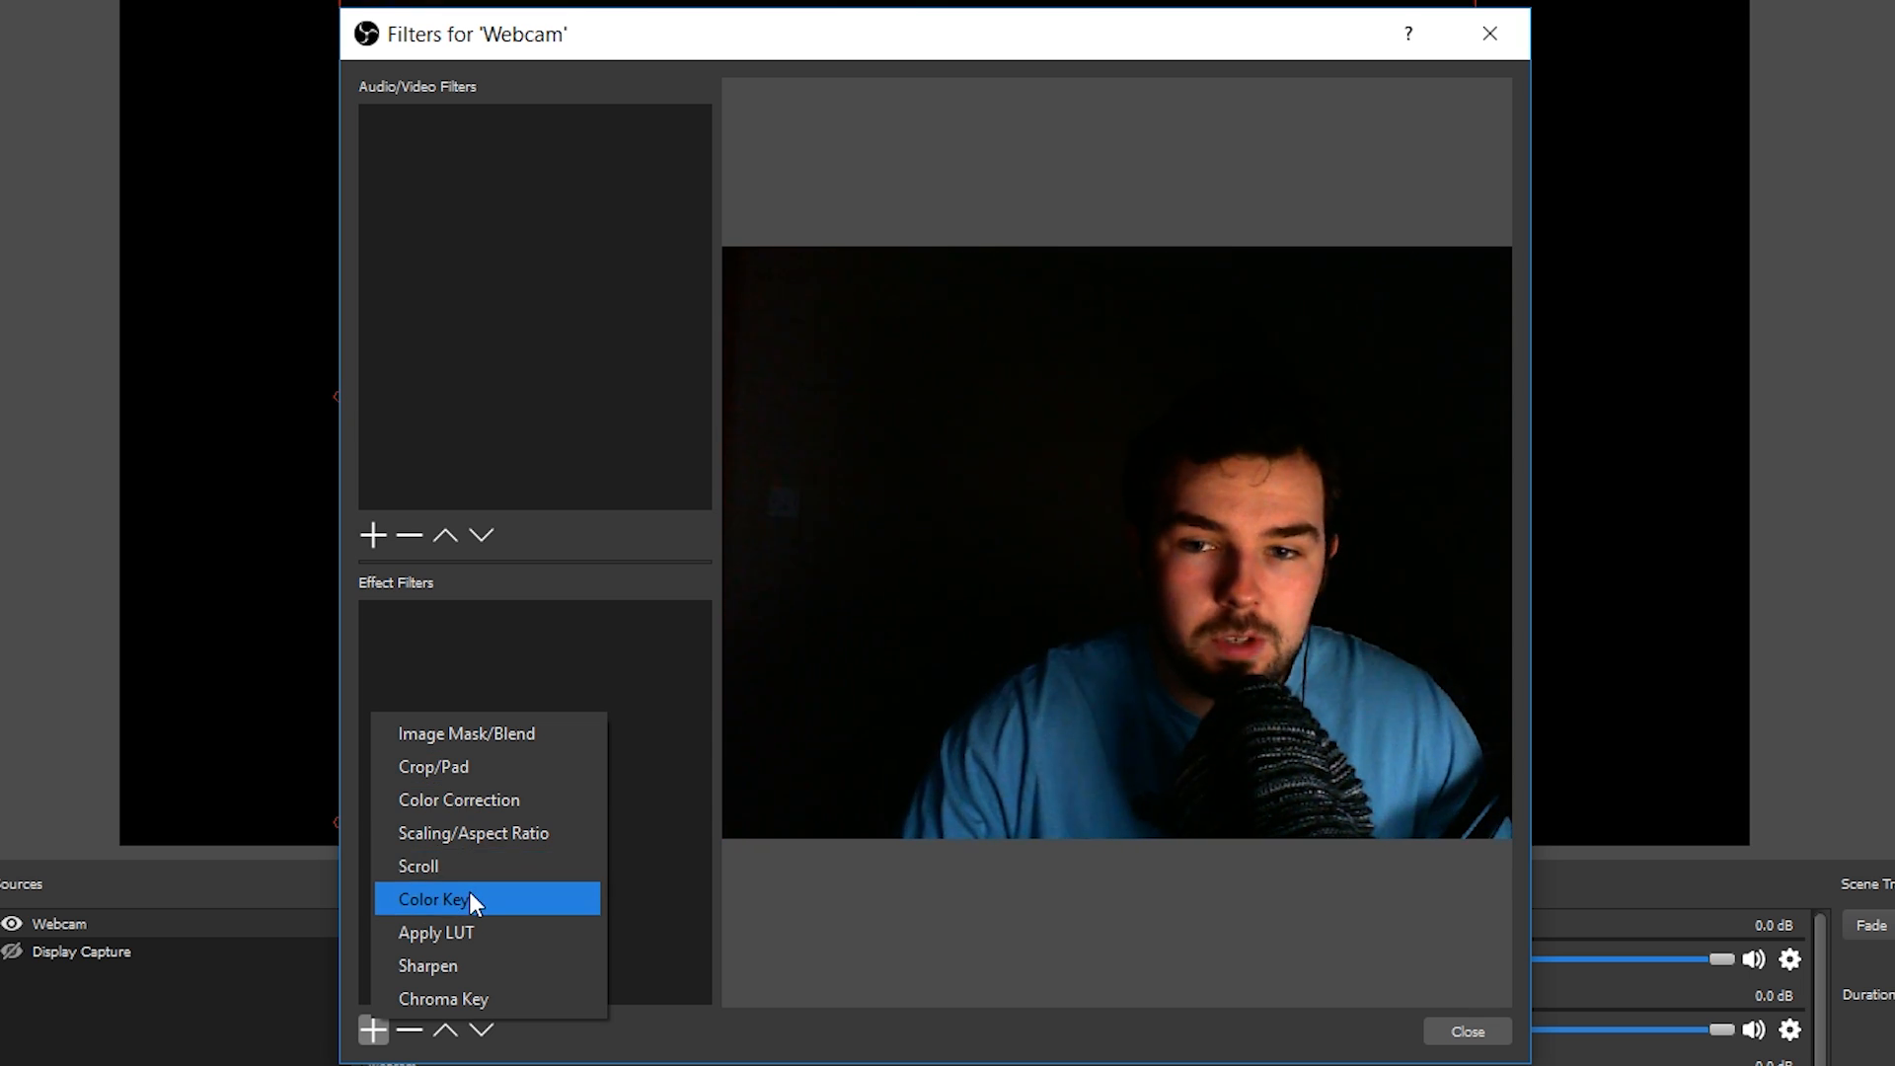